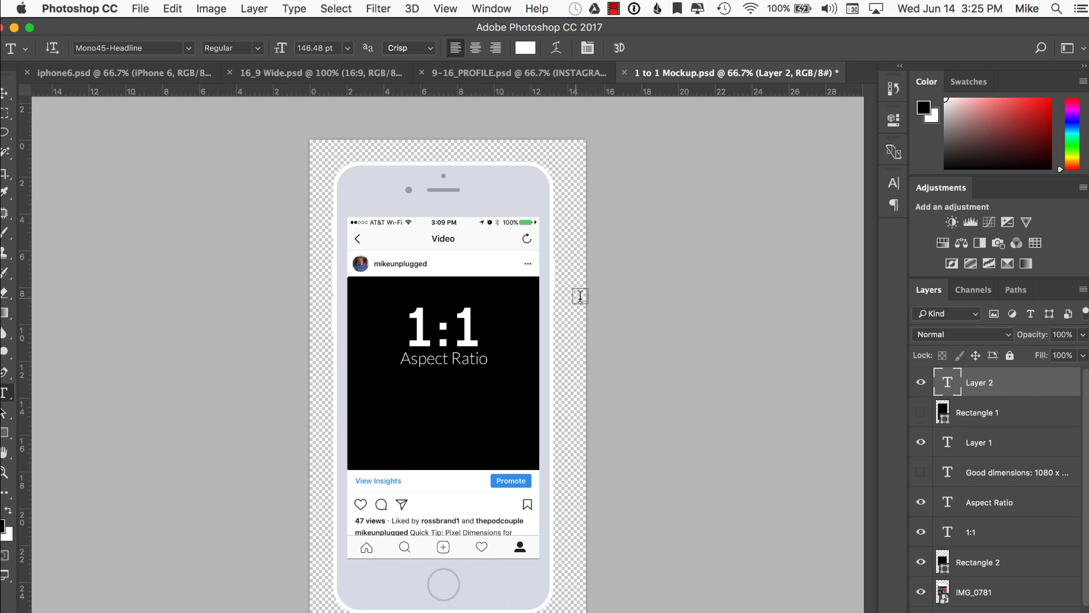
mouse_move(472, 321)
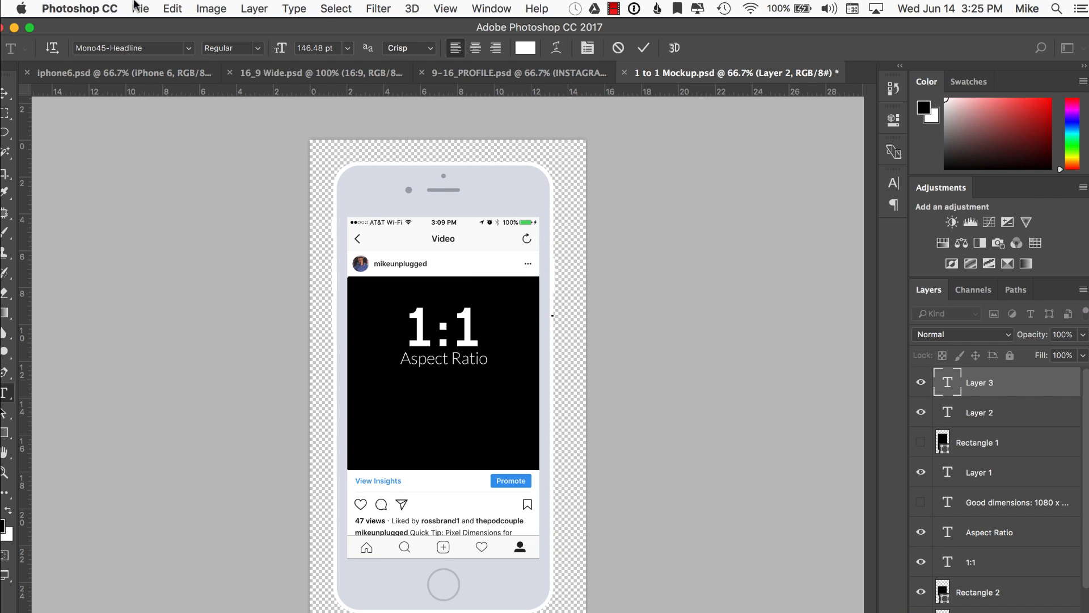
mouse_move(77, 191)
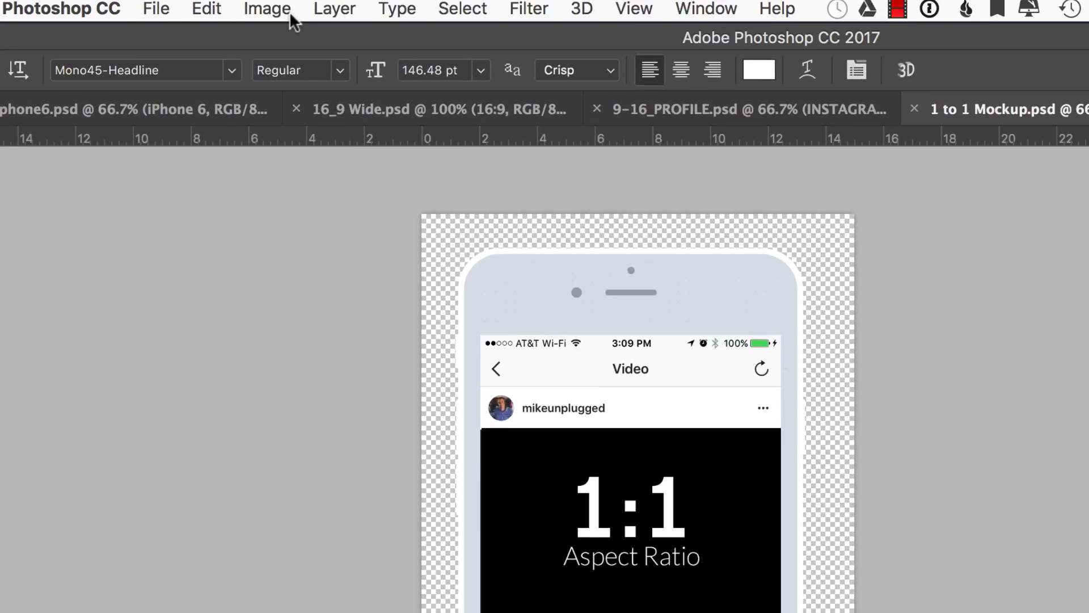
- Bring up the Duplicate Image dialog for the 1 to 1 Mockup document
left_click(265, 8)
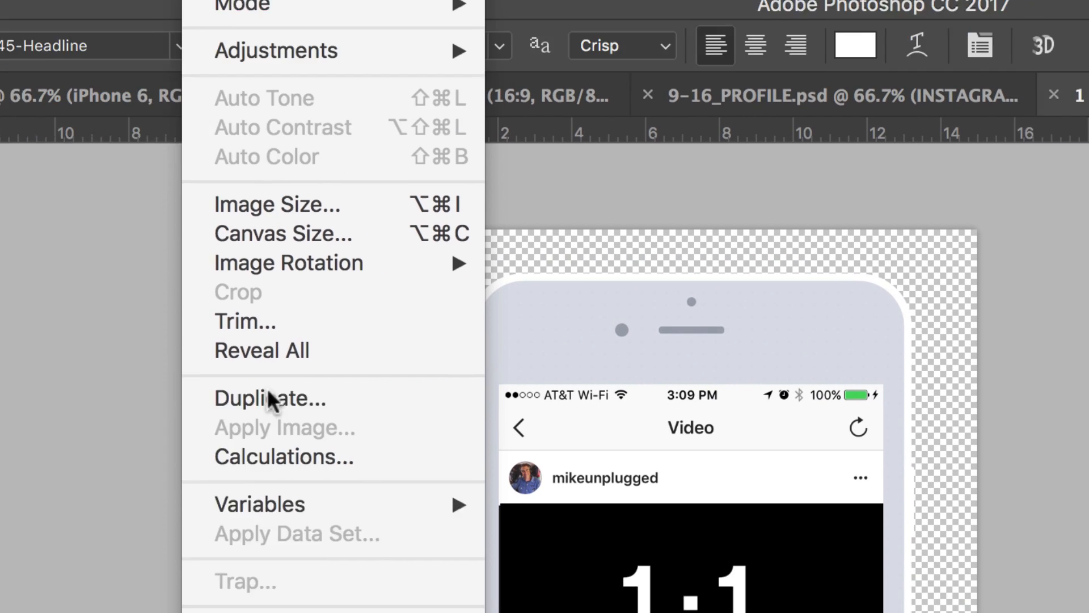
left_click(270, 397)
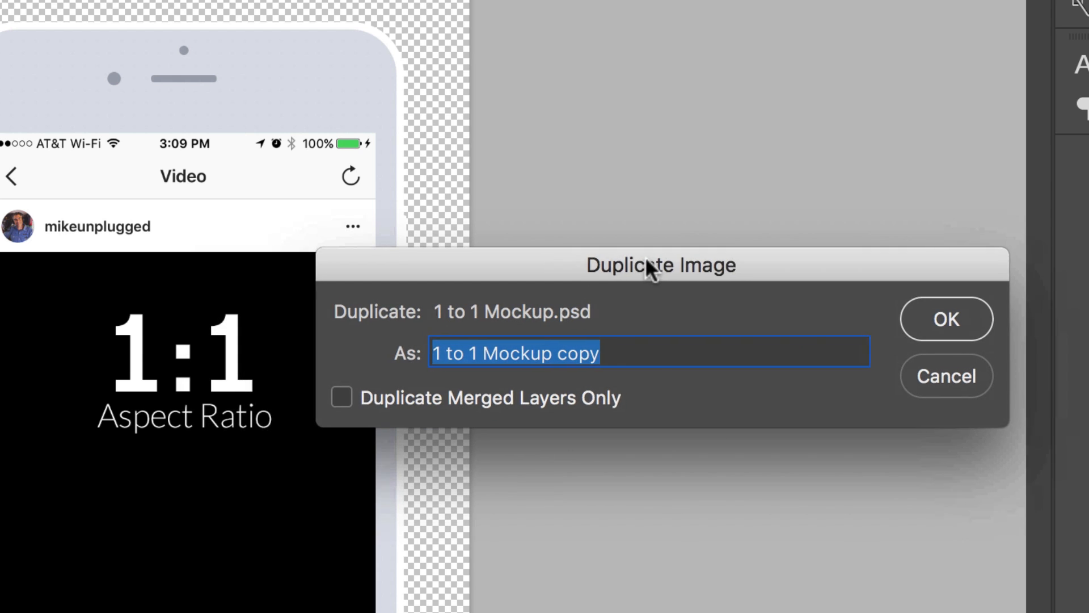
- Name the duplicate 'NEW MOCKUP' with Duplicate Merged Layers Only left unchecked
left_click(341, 397)
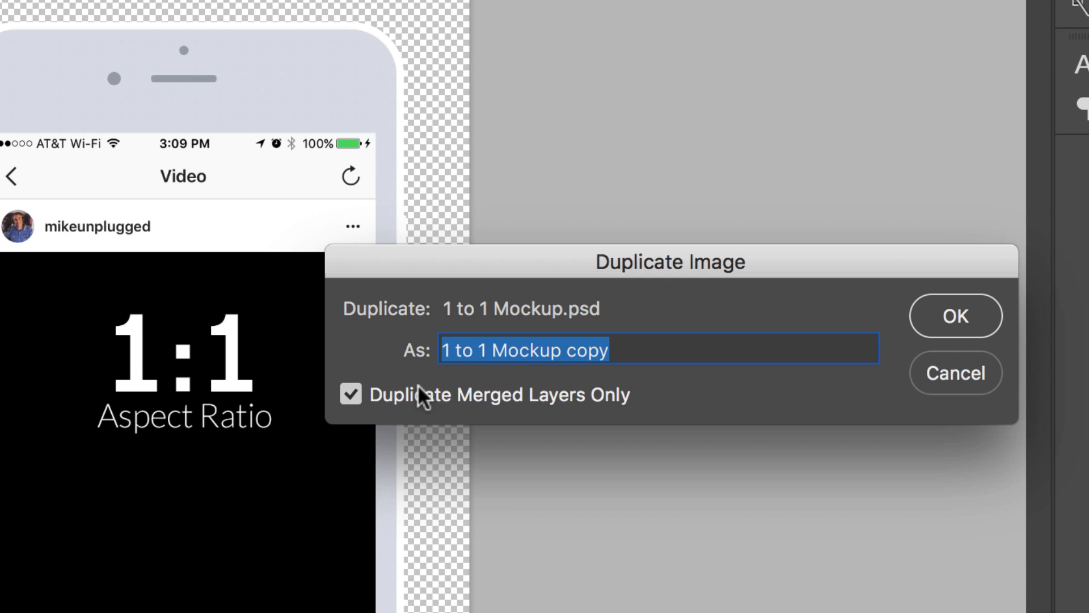
mouse_move(637, 291)
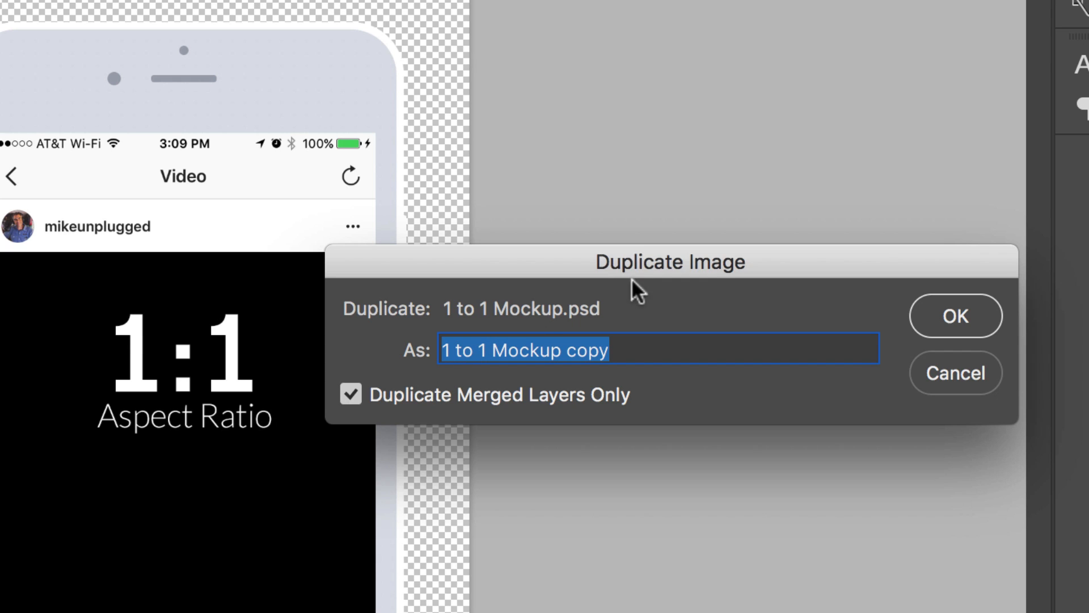
left_click(350, 394)
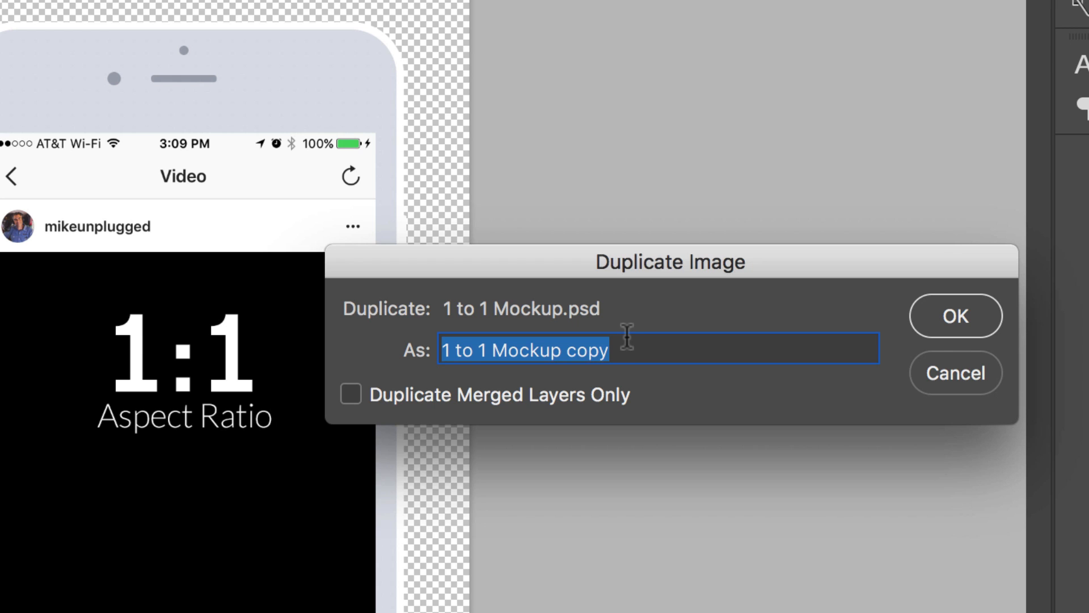
type("NEW MOCKU")
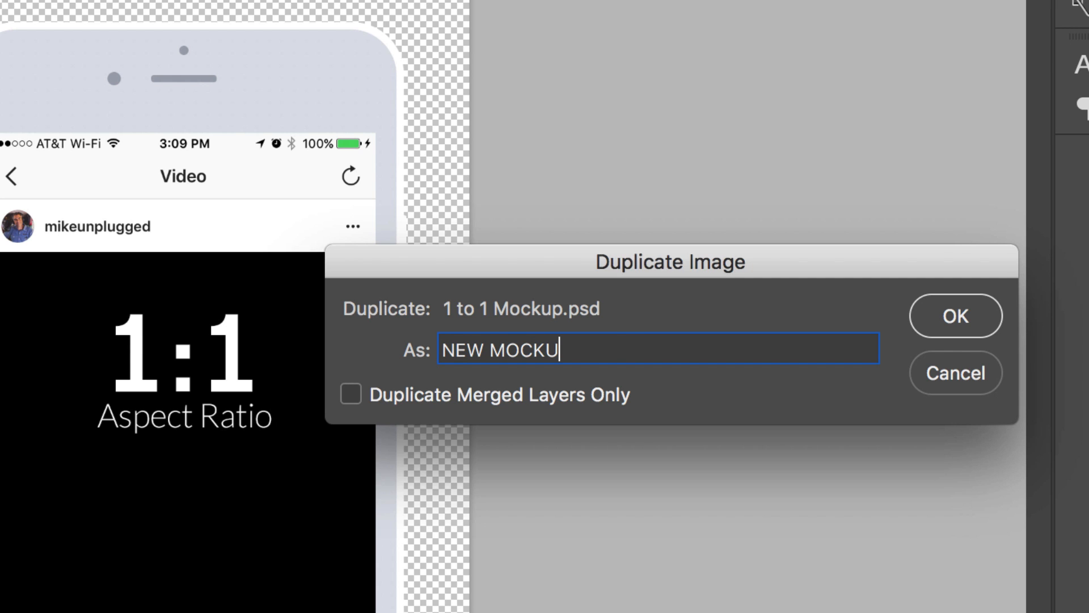
type("P")
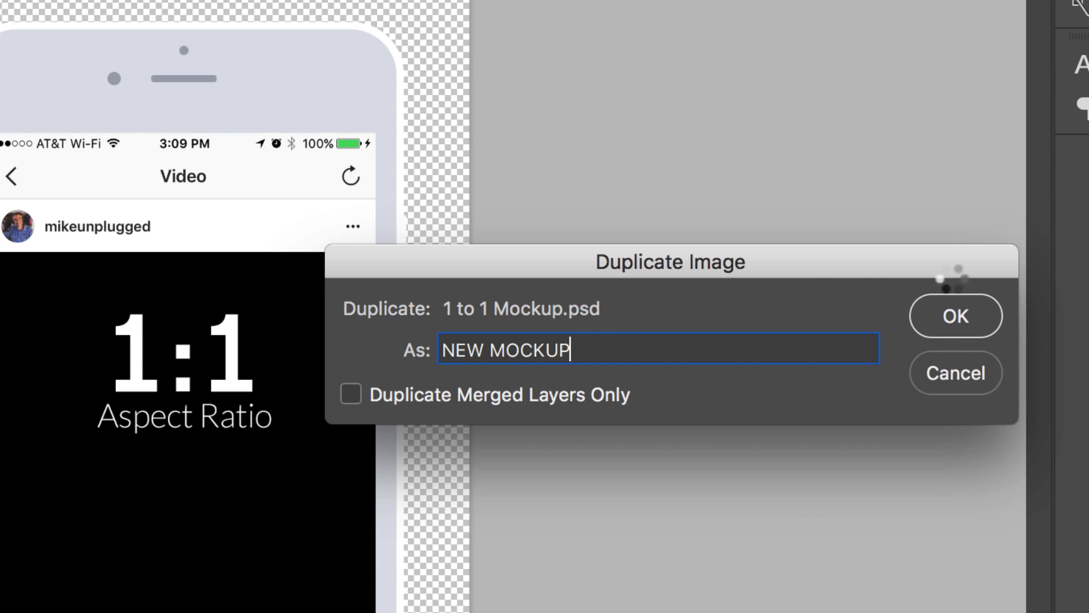
- Confirm the NEW MOCKUP duplicate, return to 1 to 1 Mockup.psd and reopen the Image menu
left_click(956, 317)
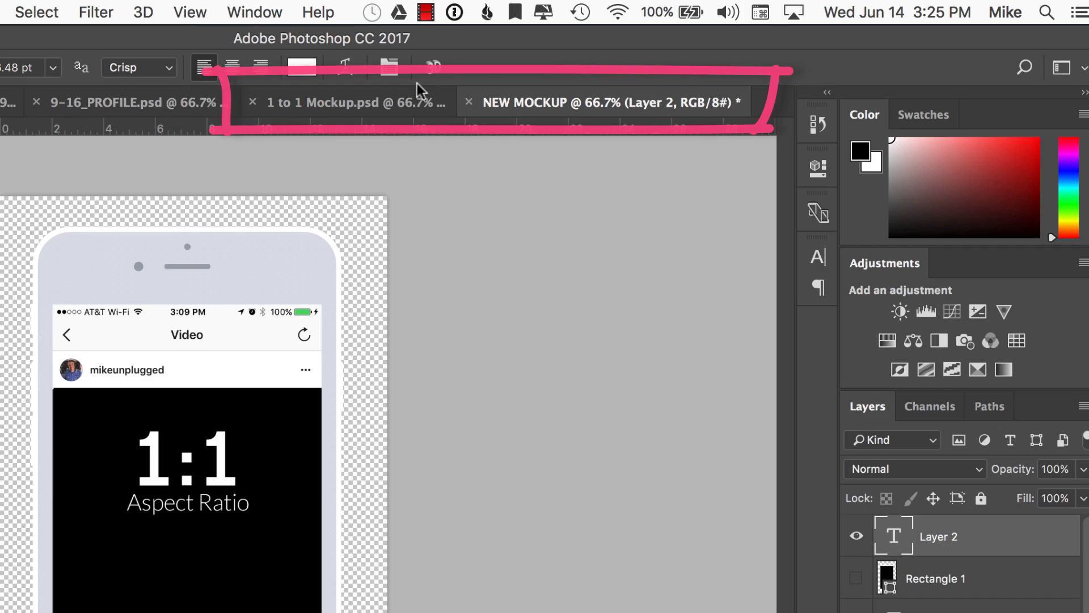
left_click(214, 12)
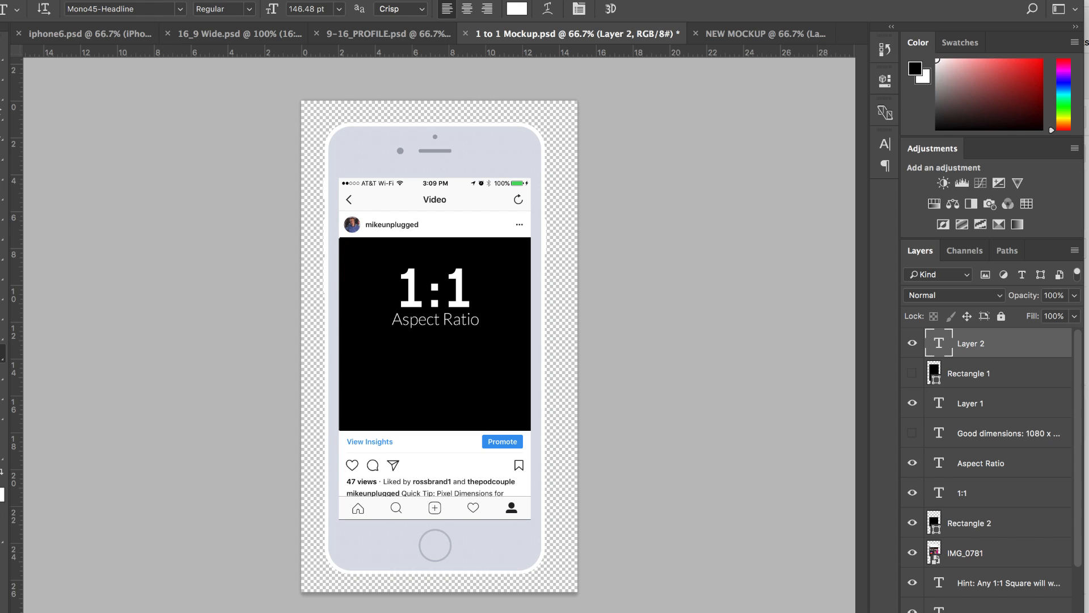
left_click(214, 8)
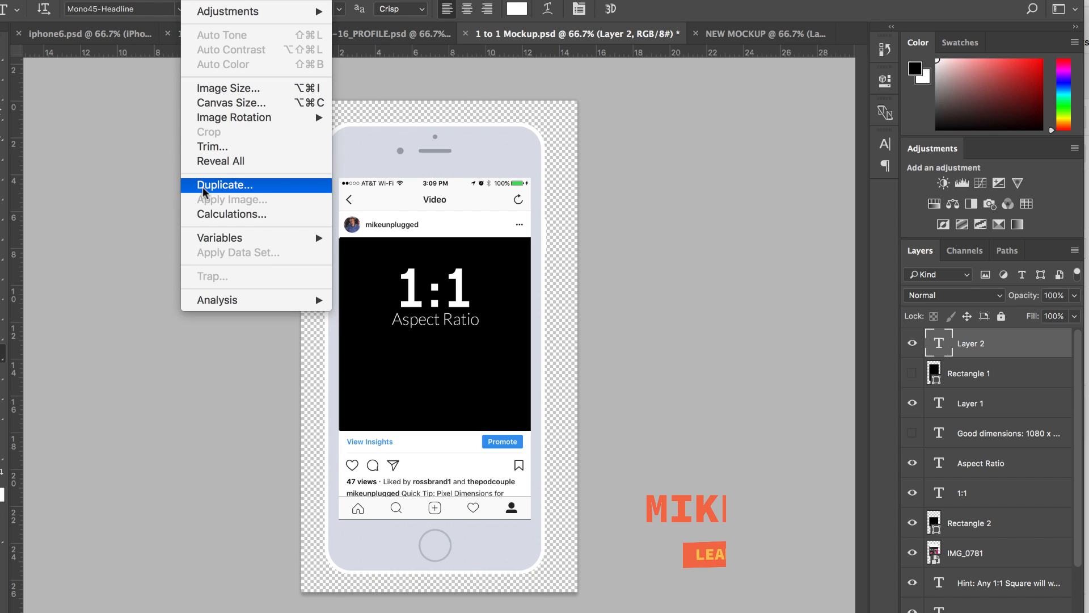